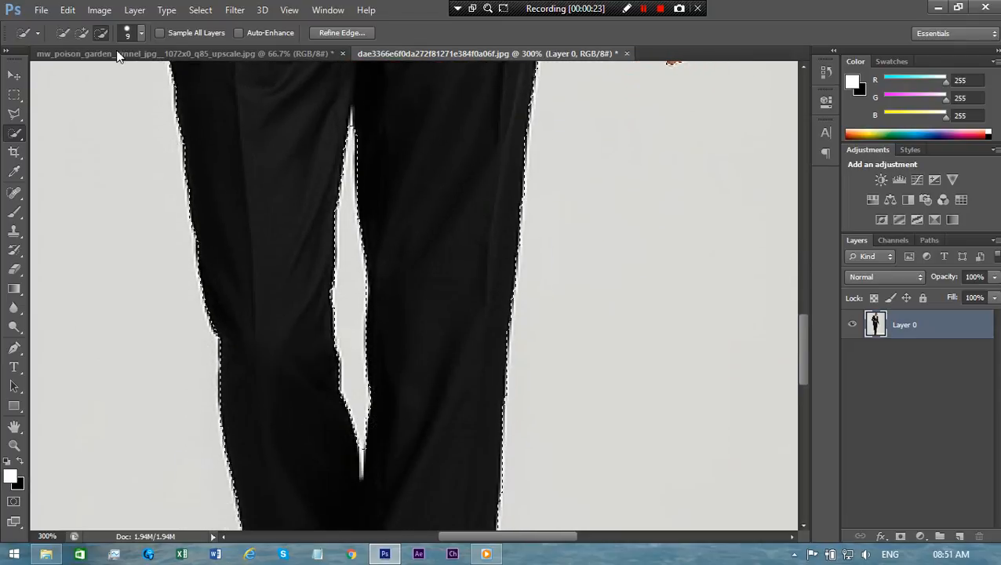
- Refine the selection around the suited man and copy him via Edit > Copy
left_click(140, 34)
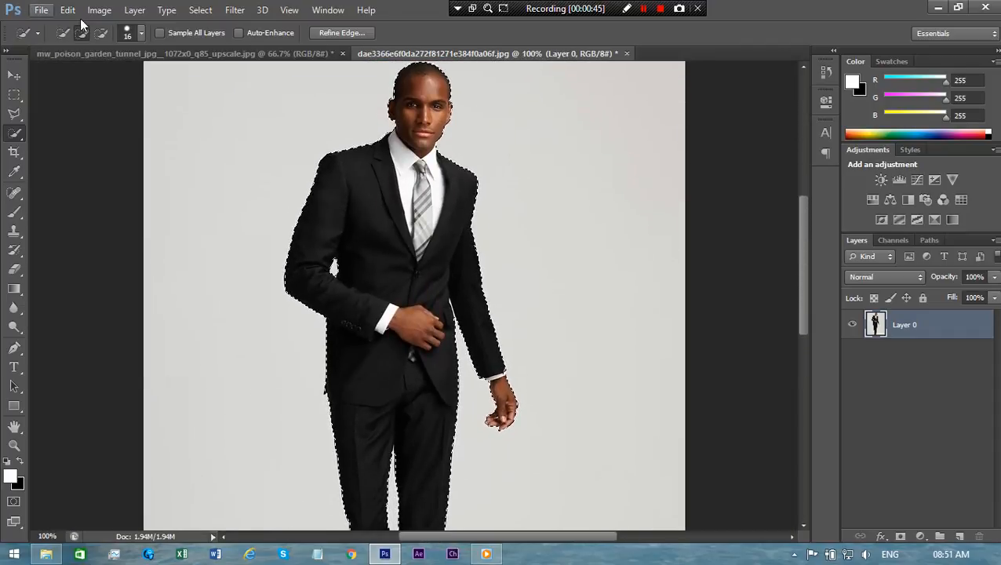
left_click(69, 10)
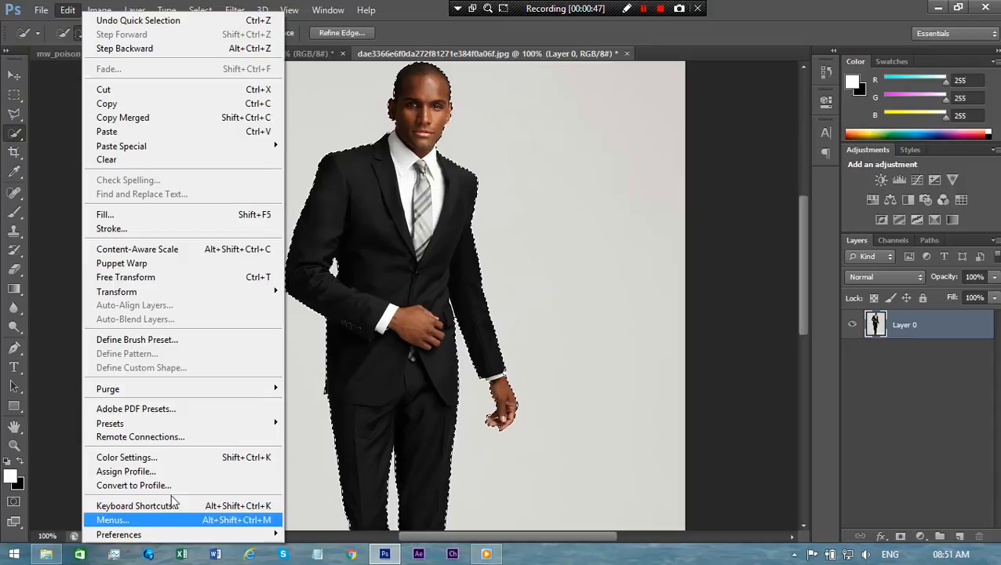
left_click(107, 104)
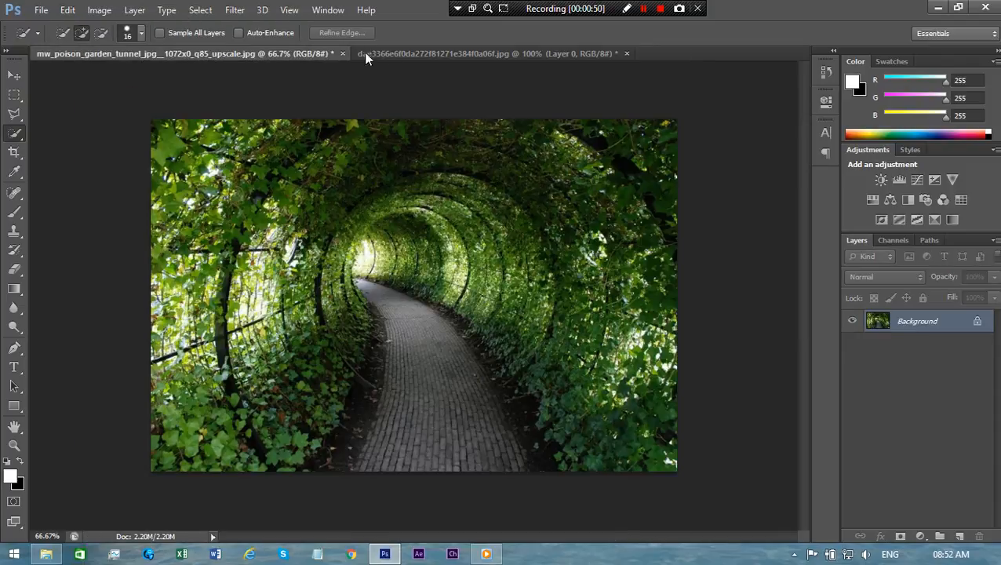
- Paste the copied man into the garden tunnel photo as a new layer
left_click(432, 54)
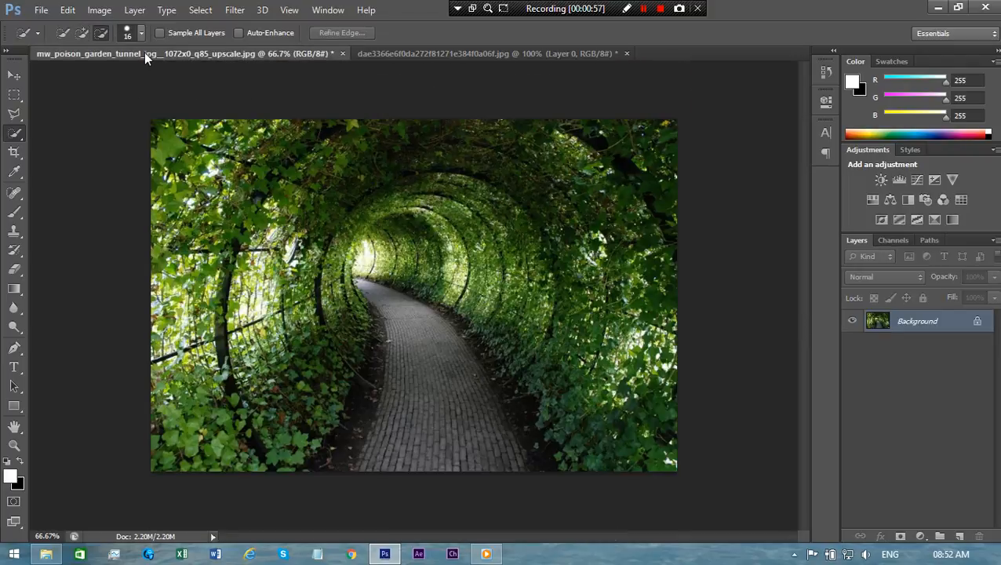
left_click(75, 9)
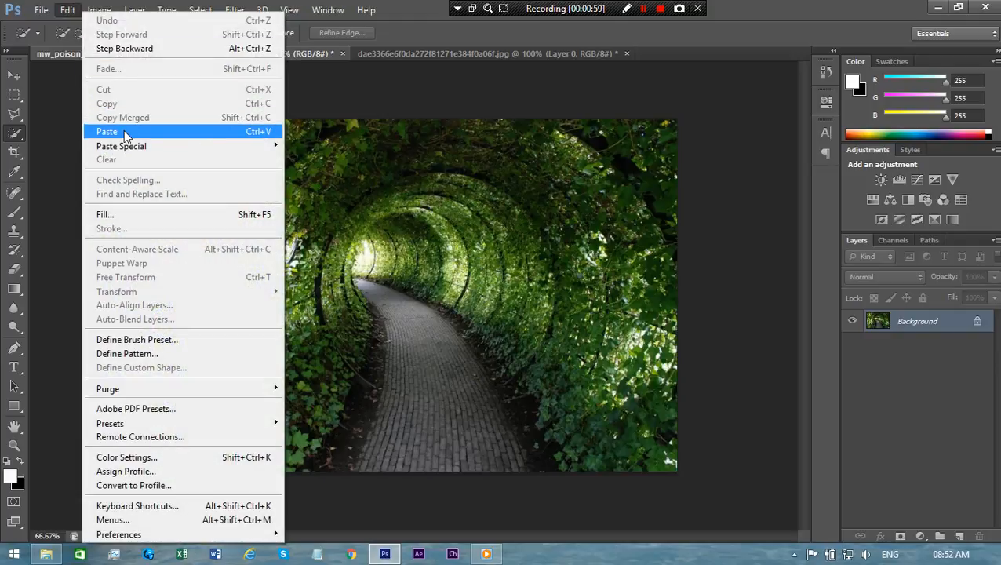
left_click(107, 131)
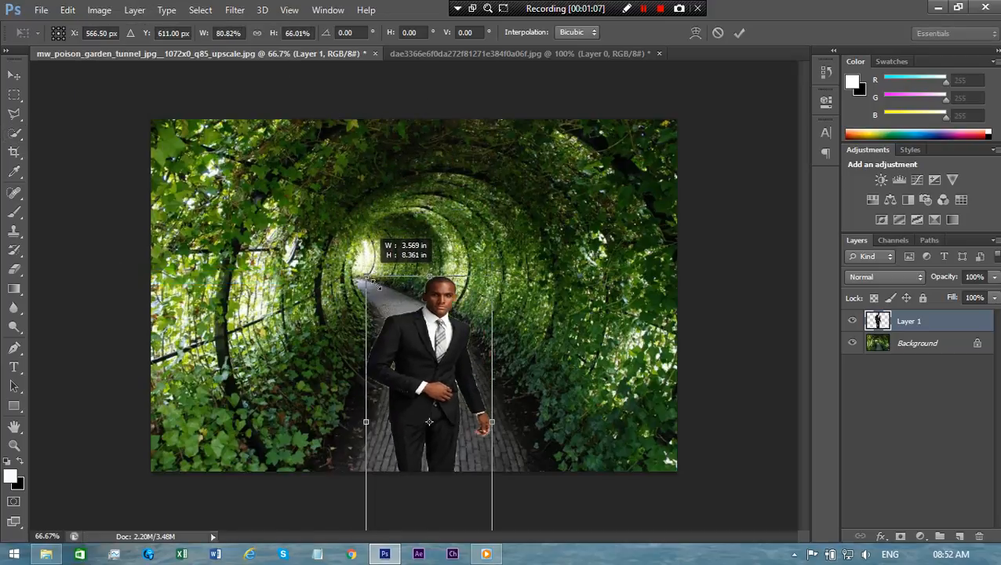
- Free-transform the man, scaling and placing him to stand on the central path
left_click_drag(365, 283, 376, 284)
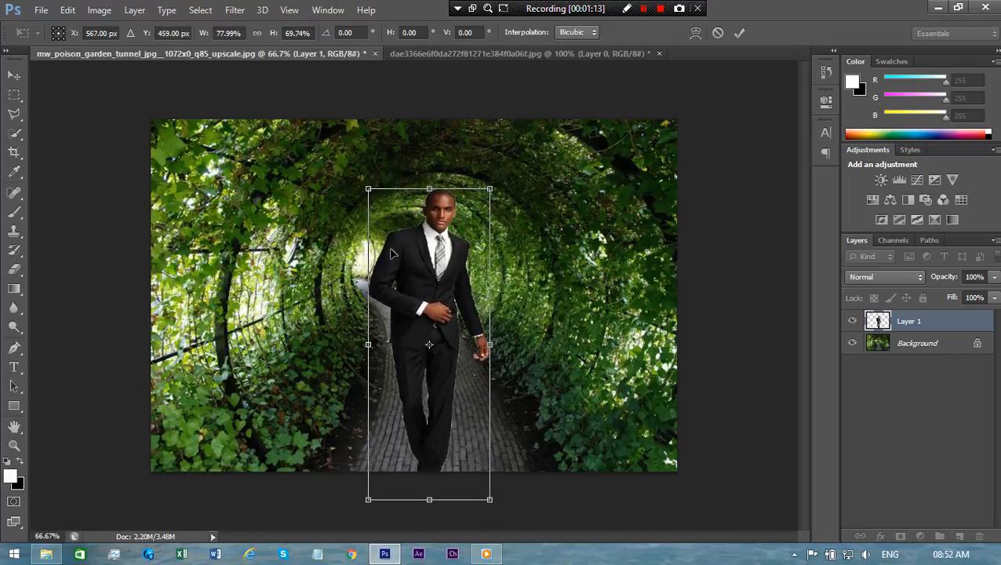
left_click_drag(490, 189, 482, 197)
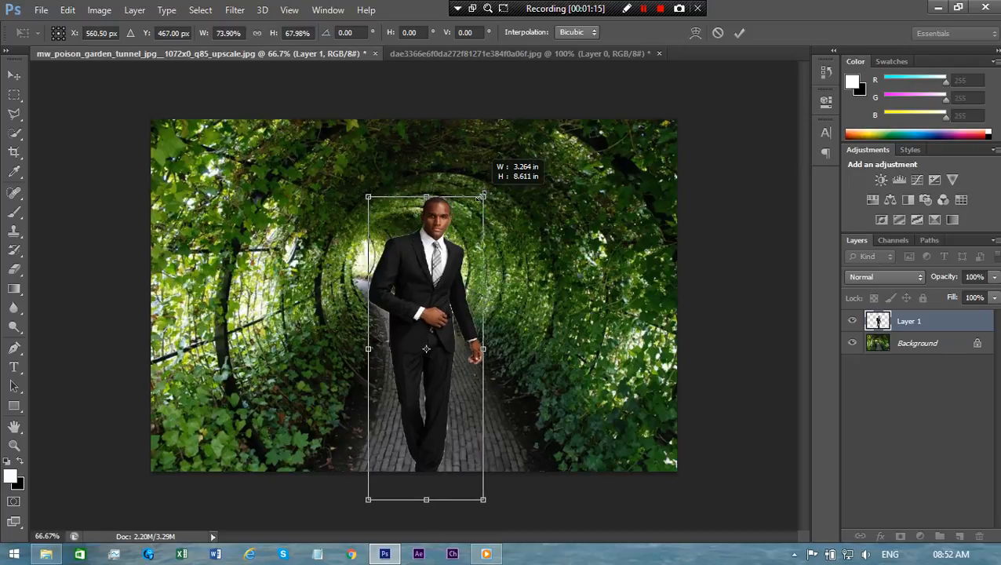
left_click_drag(427, 348, 434, 352)
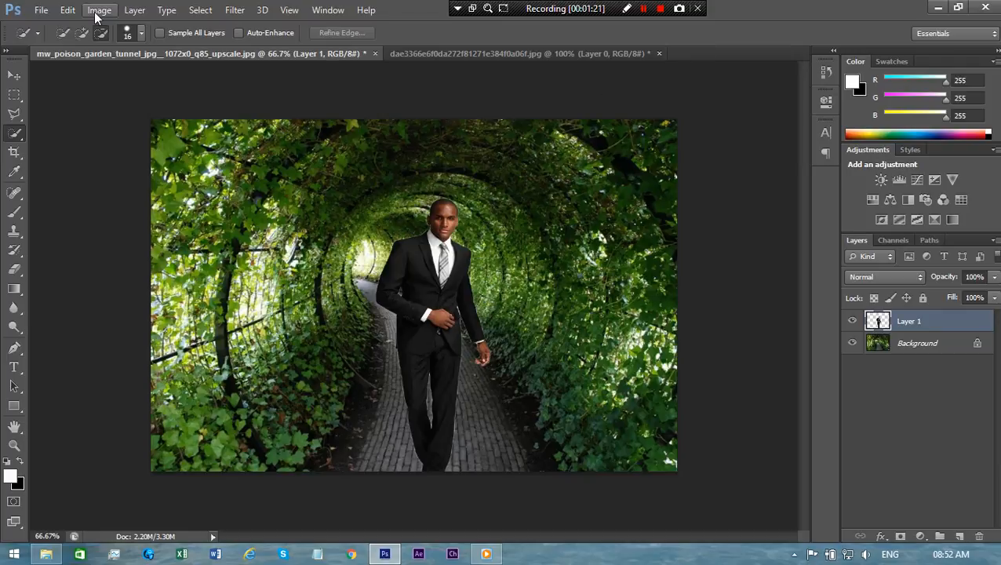
- Try a Curves brightness tweak, cancel it, and select the man's layer
left_click(101, 10)
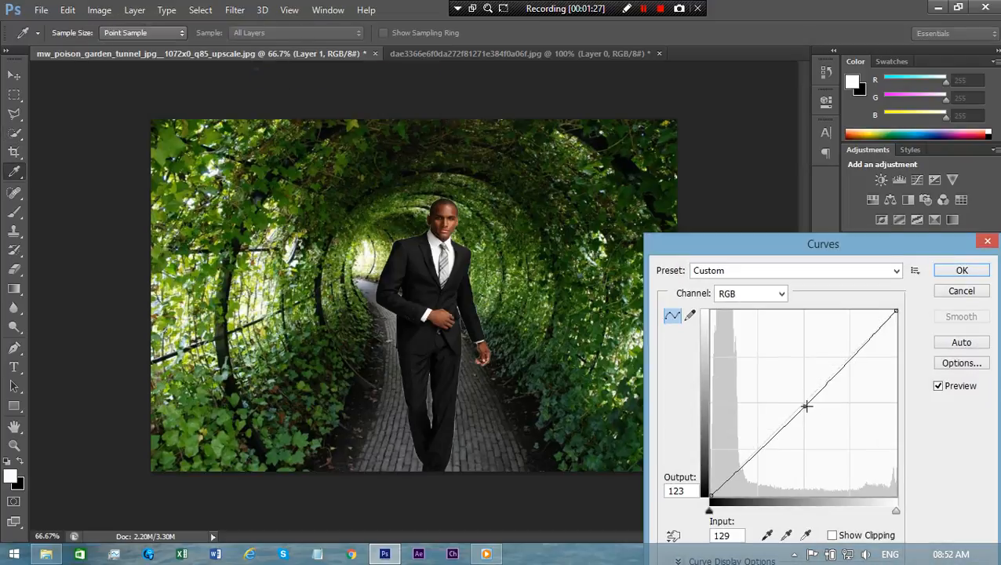
left_click_drag(806, 406, 813, 408)
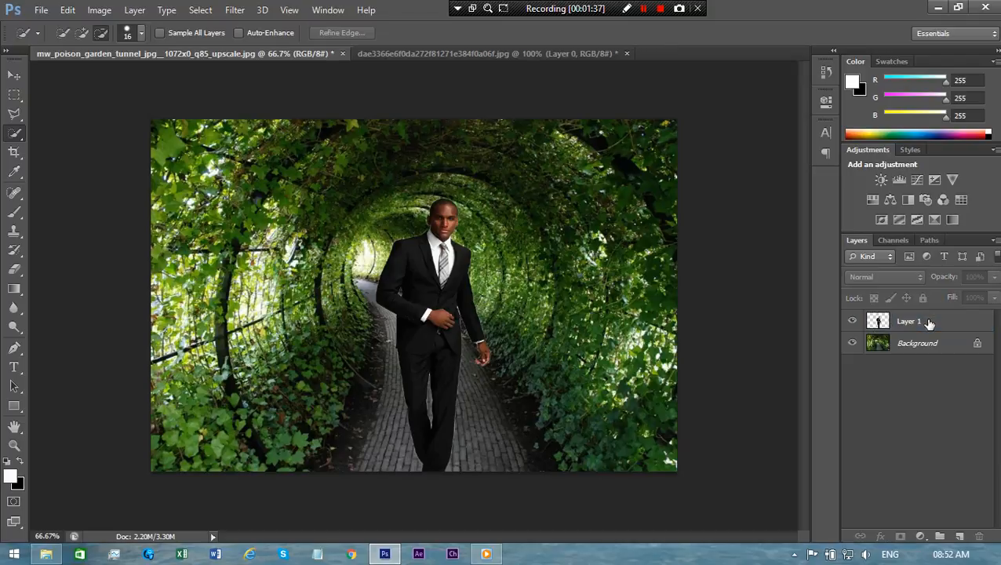
left_click(916, 342)
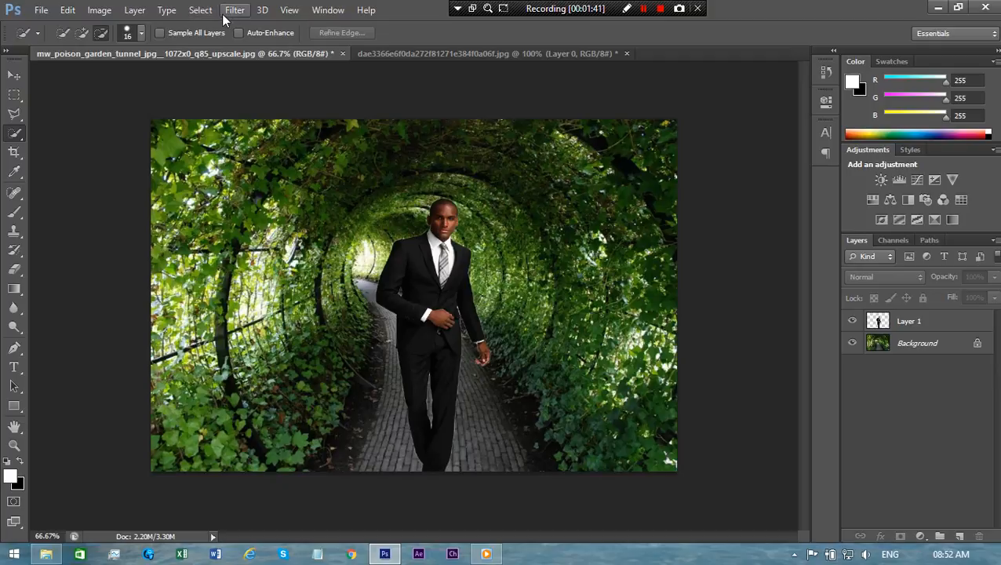
- Convert the Background into Layer 0 and merge the man with the garden photo
left_click(199, 10)
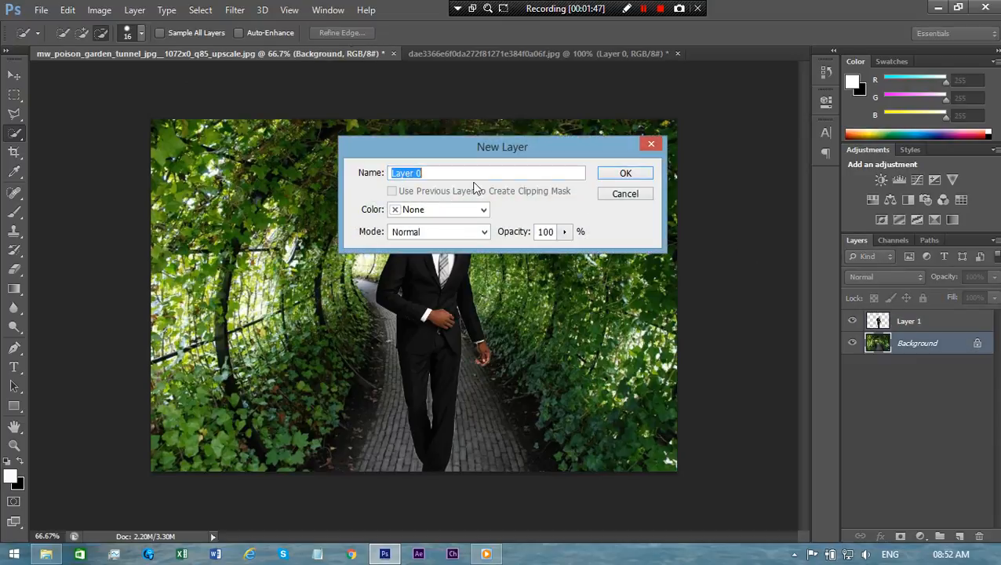
left_click(625, 172)
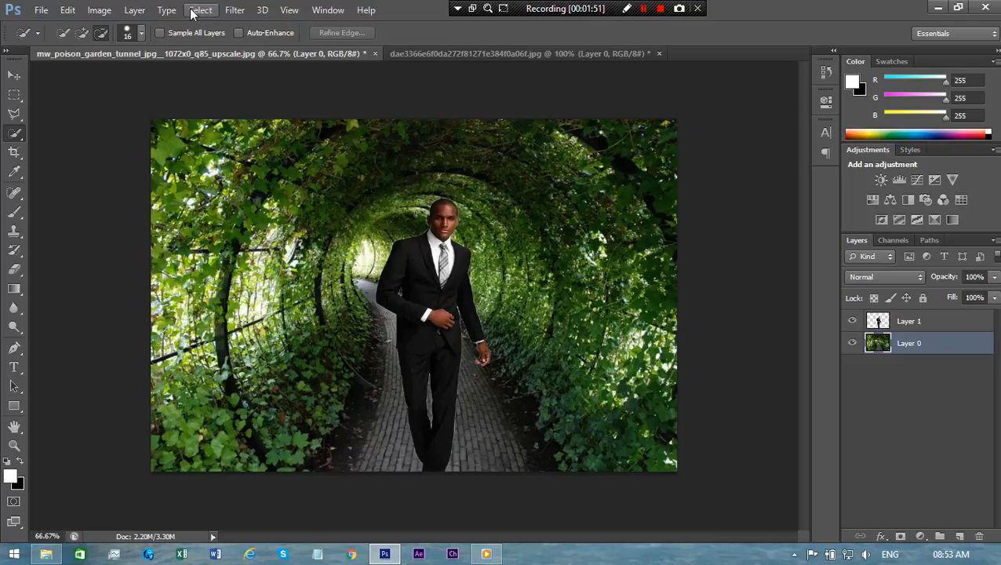
left_click(202, 10)
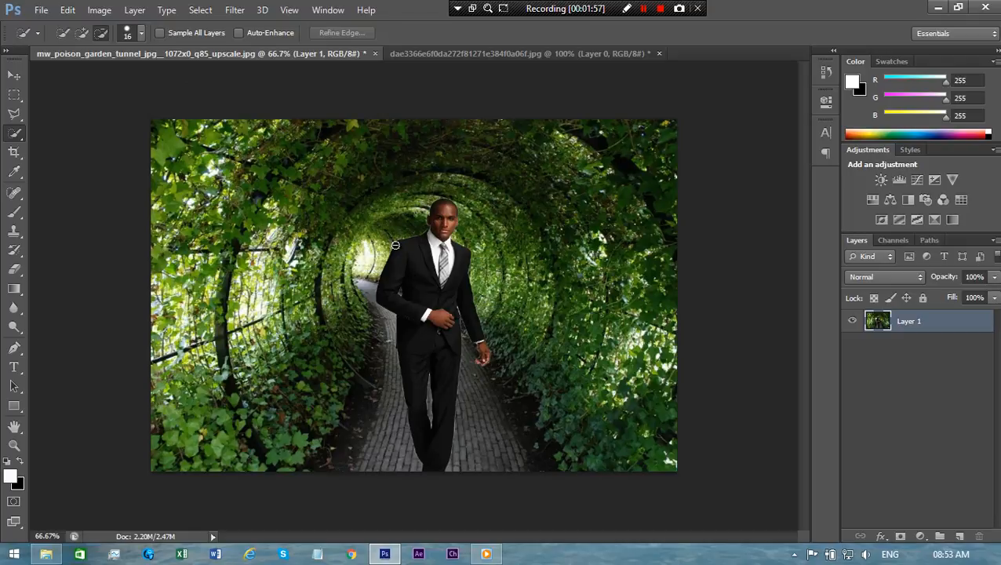
- Apply a Curves adjustment lifting the RGB midtones to brighten the merged scene
left_click(95, 10)
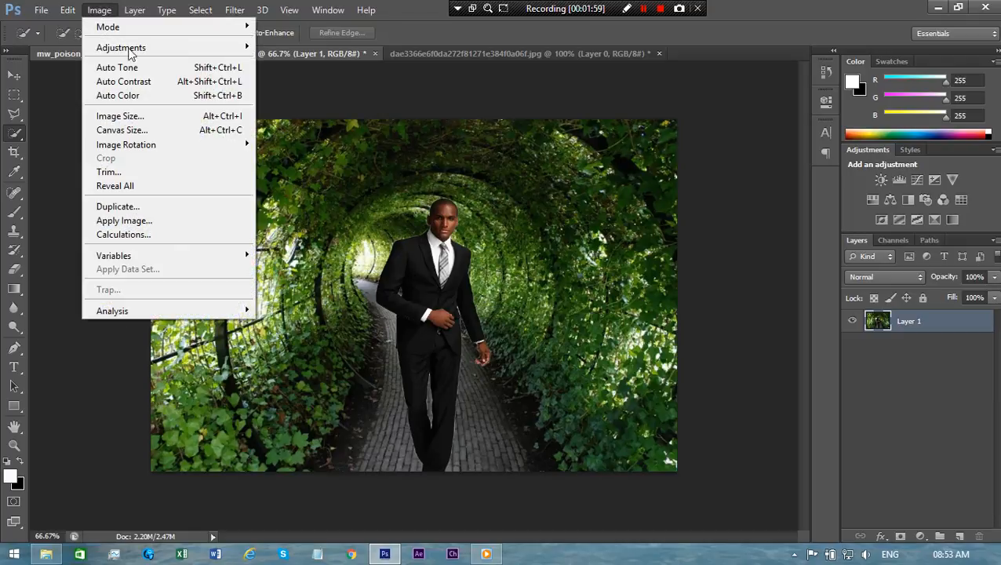
mouse_move(121, 47)
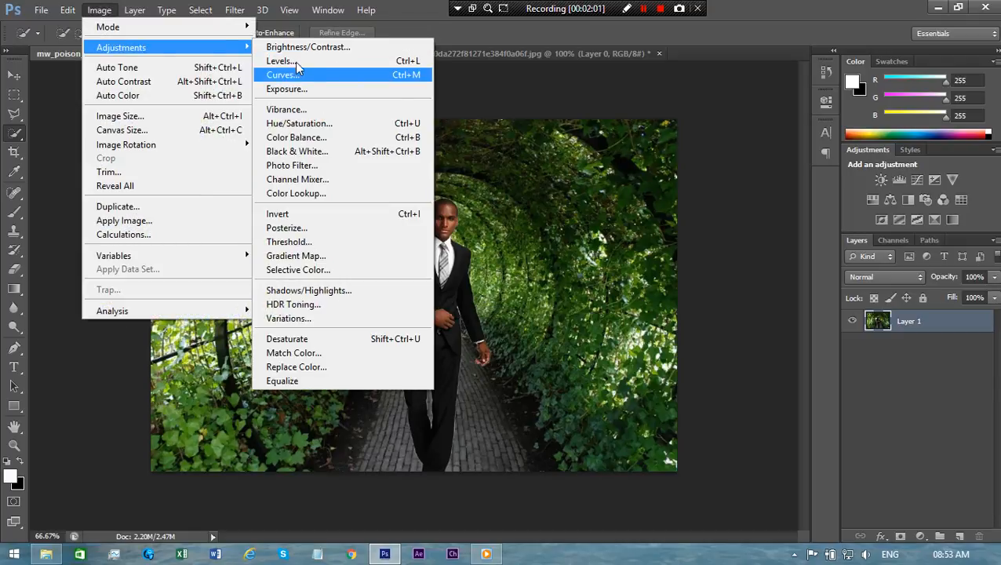
left_click(280, 74)
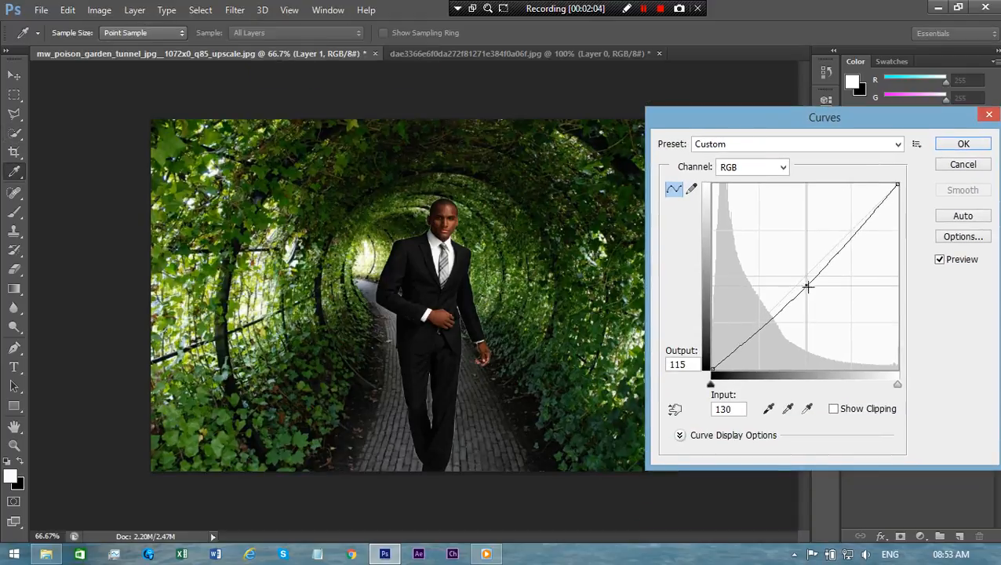
left_click_drag(808, 286, 787, 275)
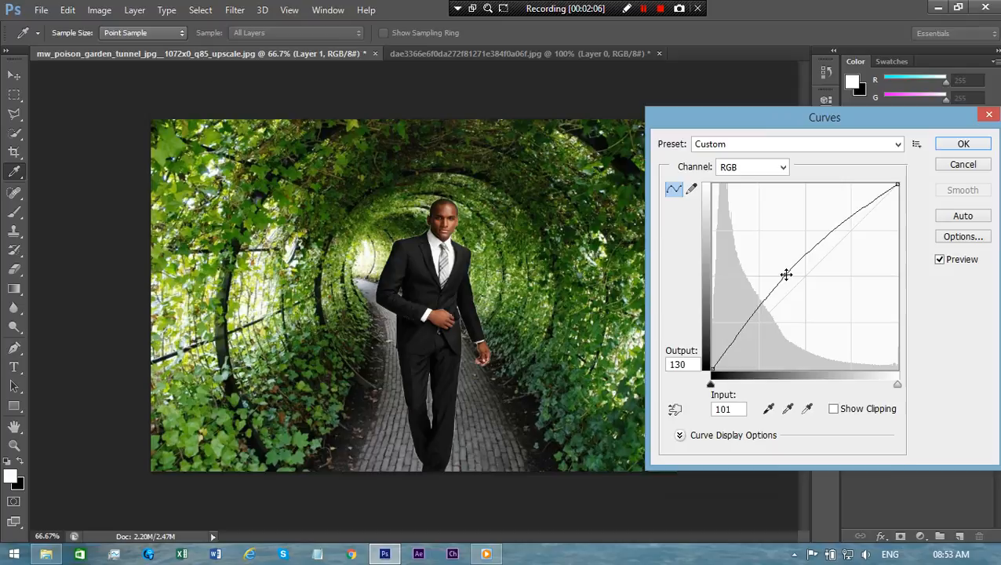
left_click_drag(786, 274, 768, 255)
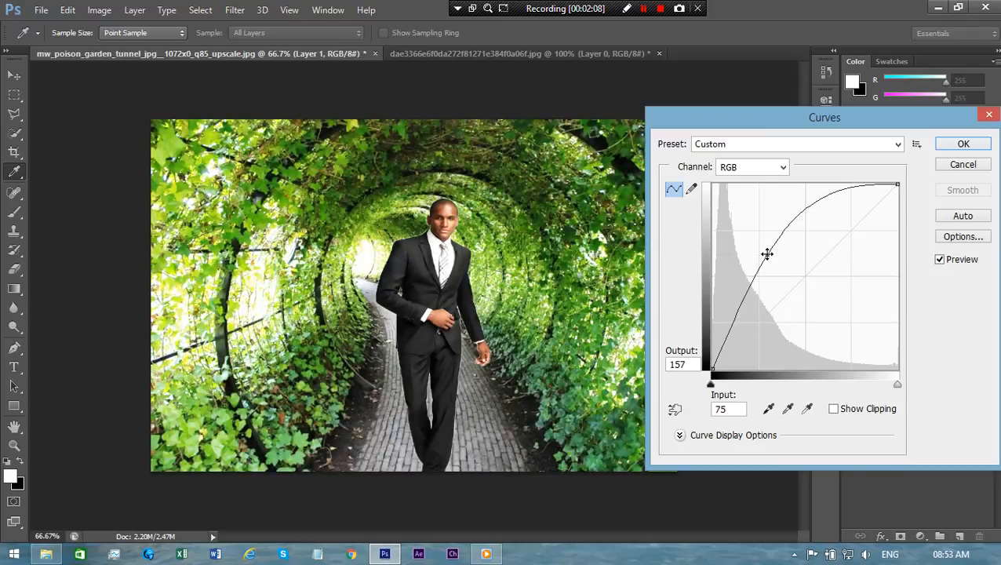
left_click_drag(768, 254, 772, 256)
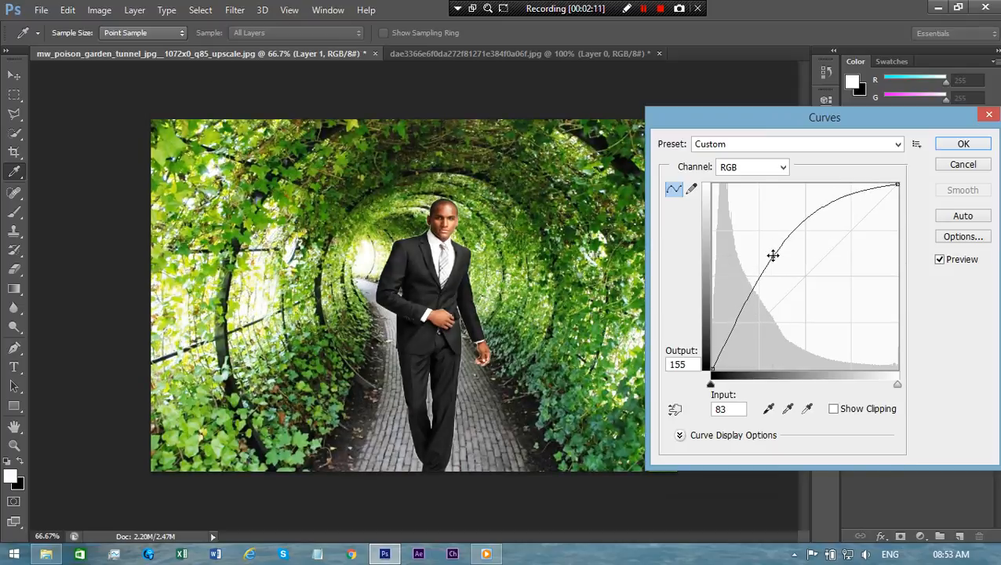
left_click_drag(772, 255, 754, 258)
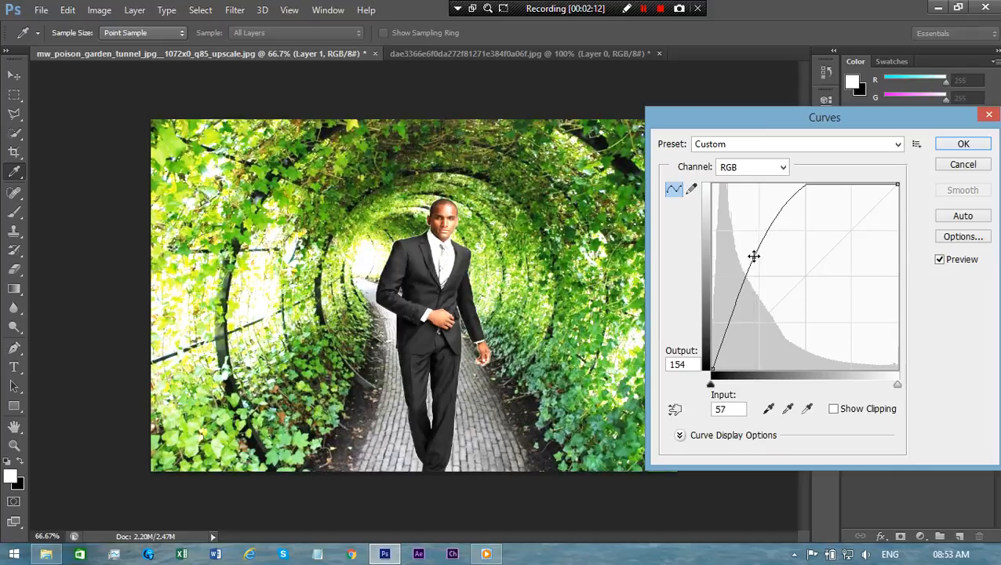
left_click_drag(754, 258, 772, 260)
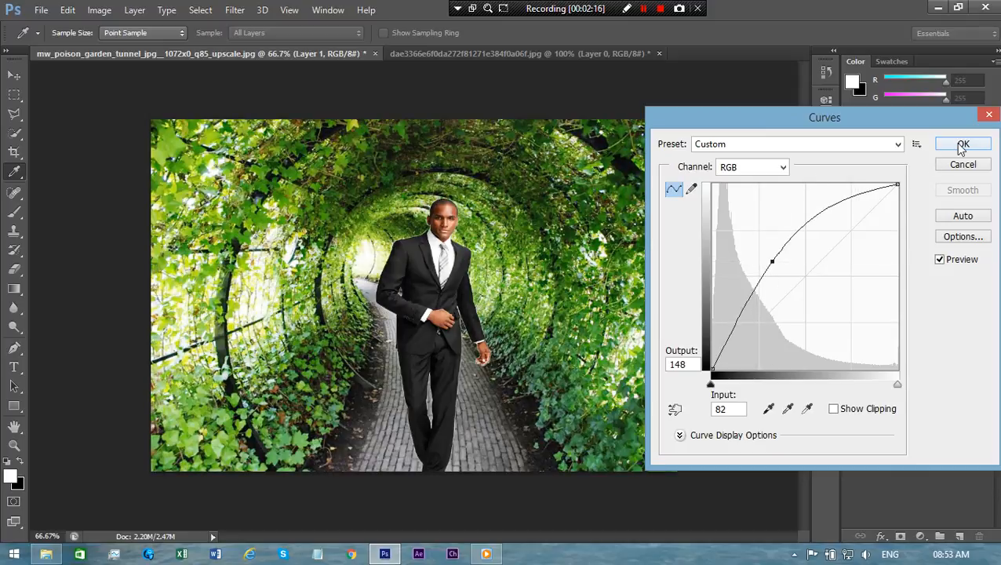
left_click(962, 145)
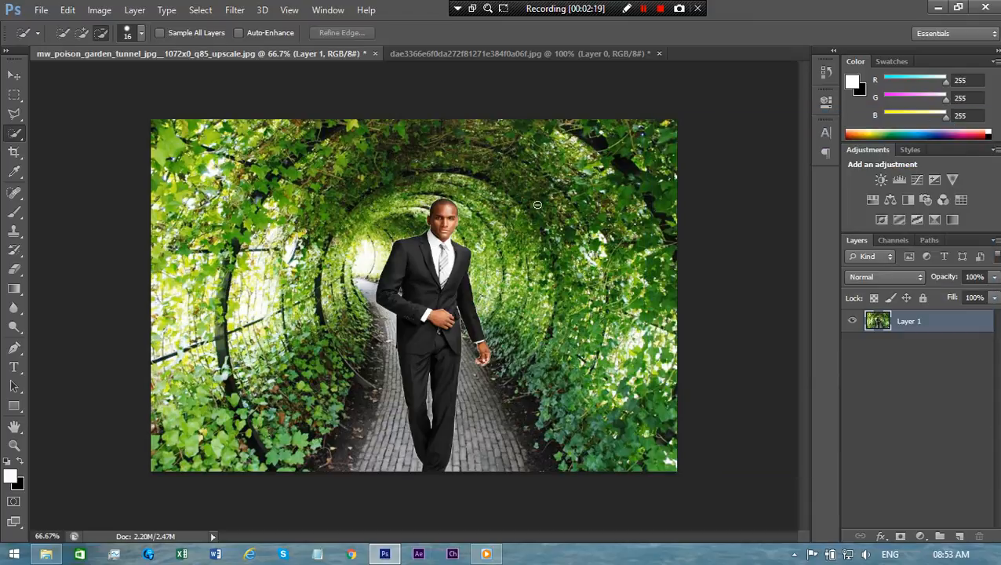
left_click(48, 10)
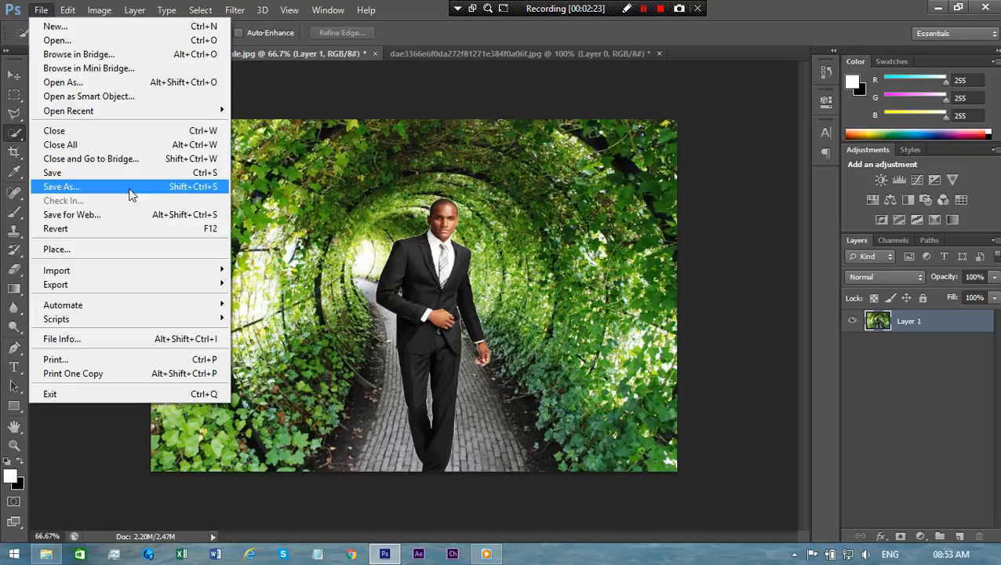
- Save the composite as a PNG copy on the Desktop via Save As
left_click(60, 185)
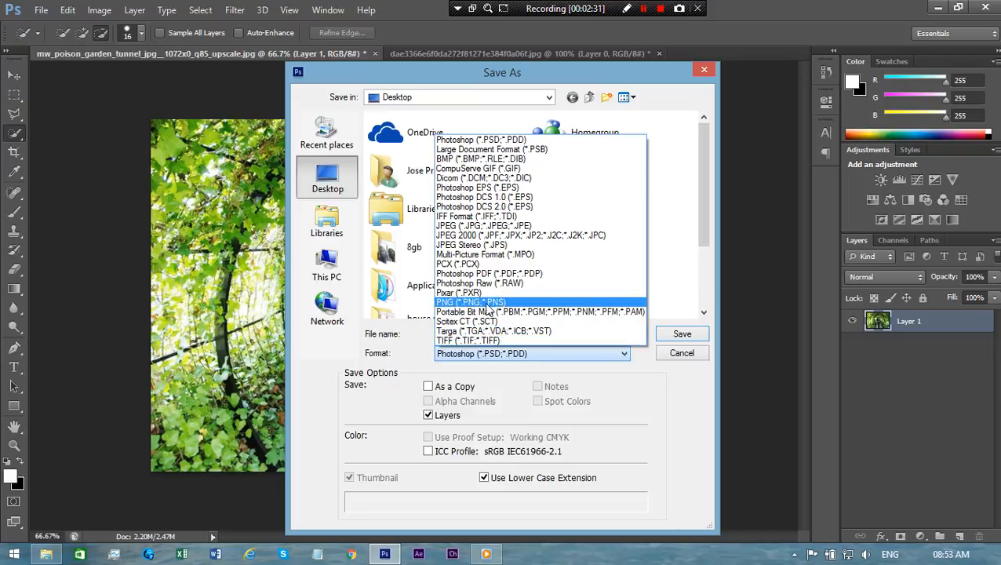
left_click(486, 303)
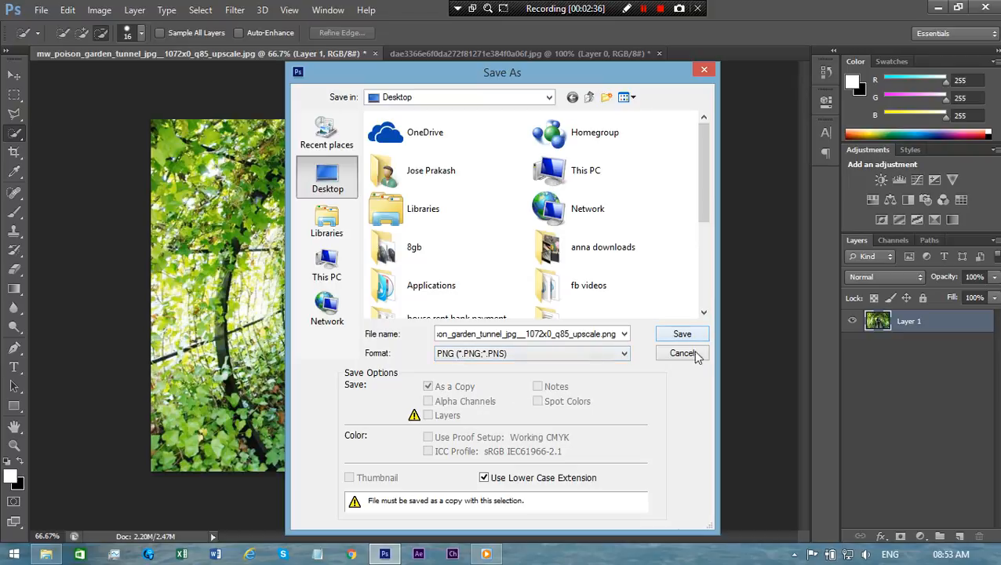
left_click(683, 353)
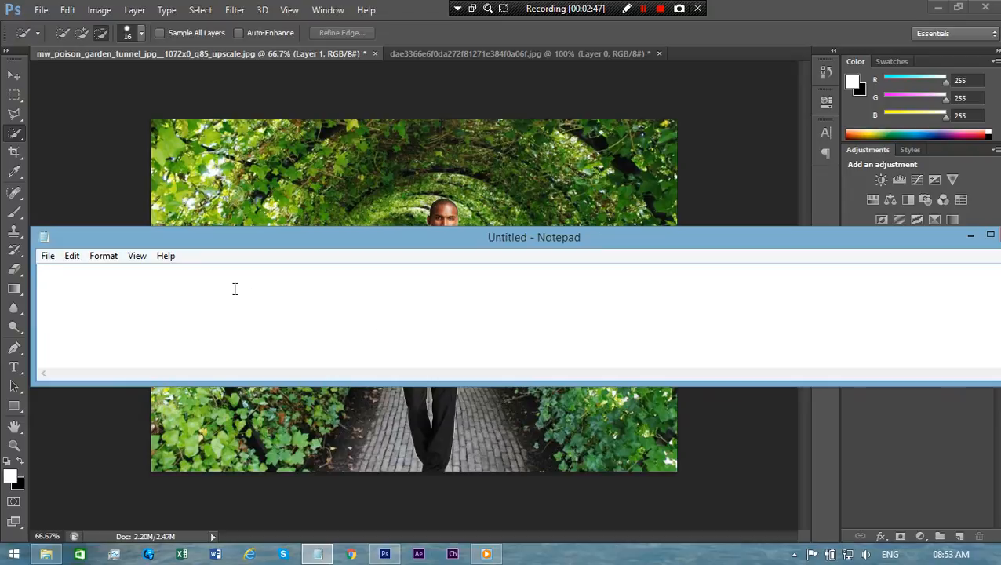
- Type a closing note thanking viewers for watching and asking them to like and subscribe
type("thank for w")
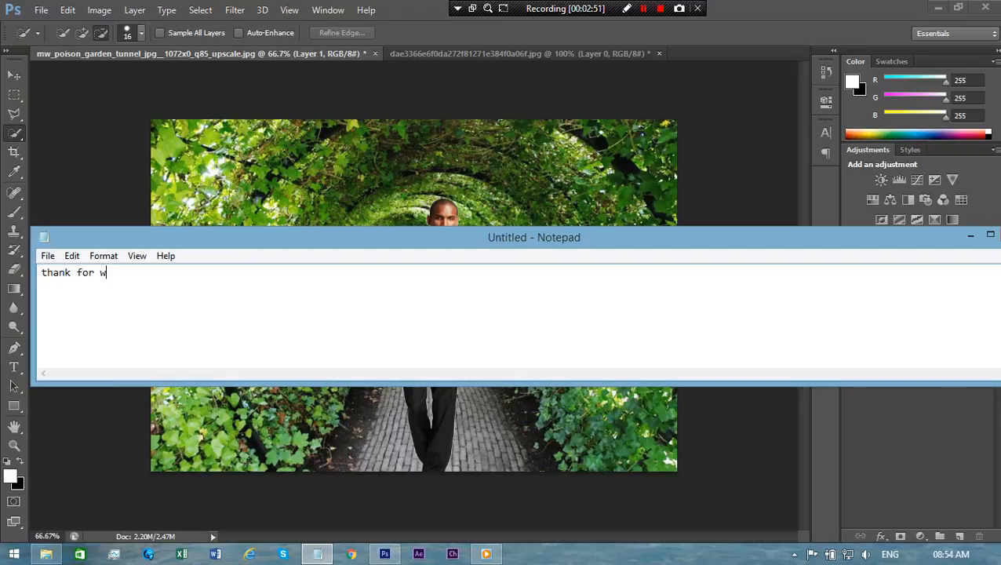
type("atcj")
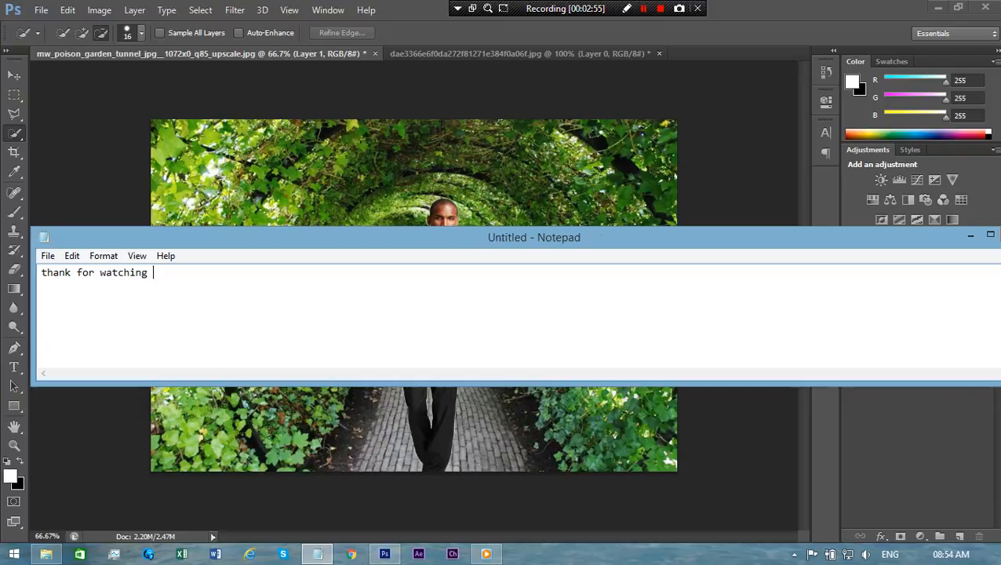
type("this")
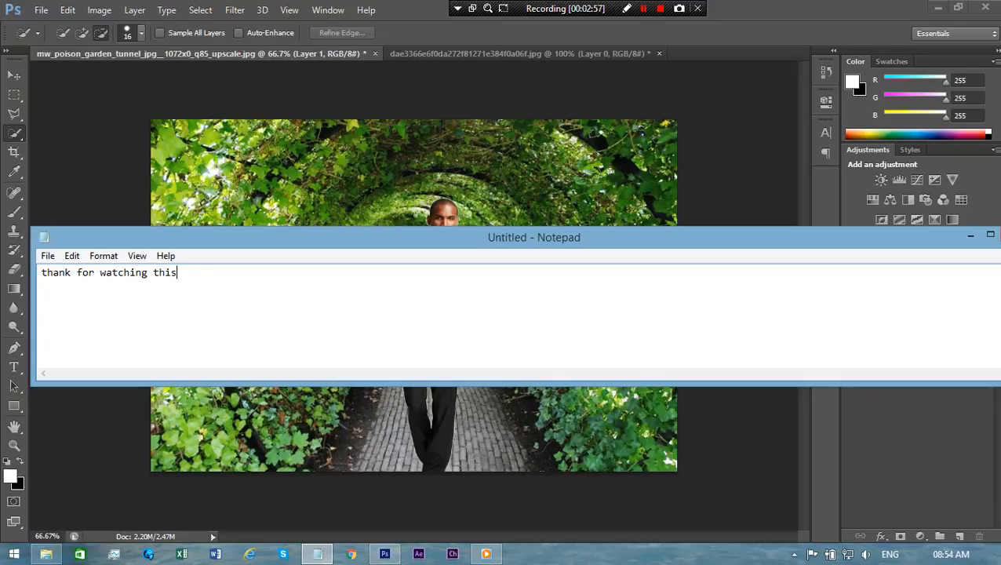
type("vi")
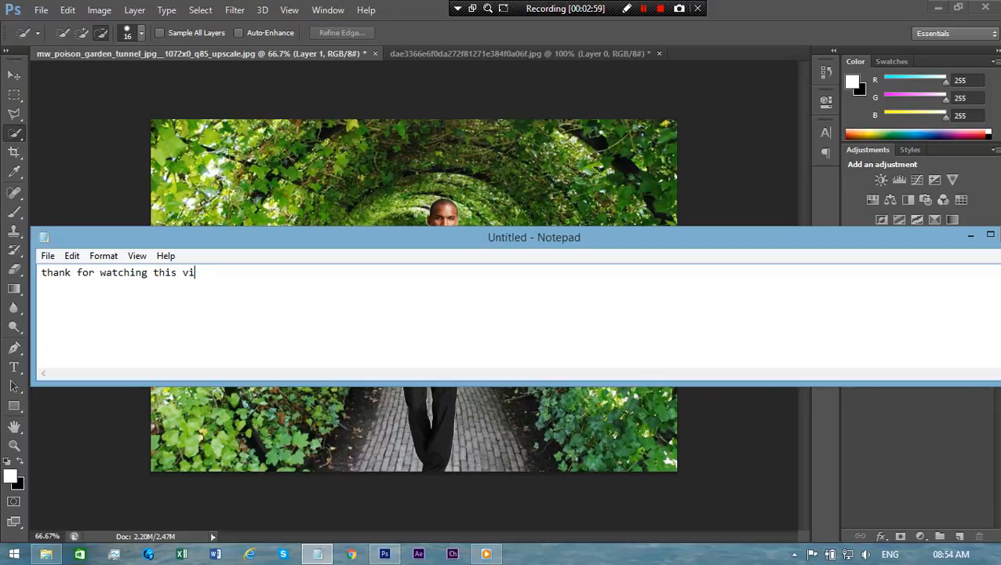
type("deo")
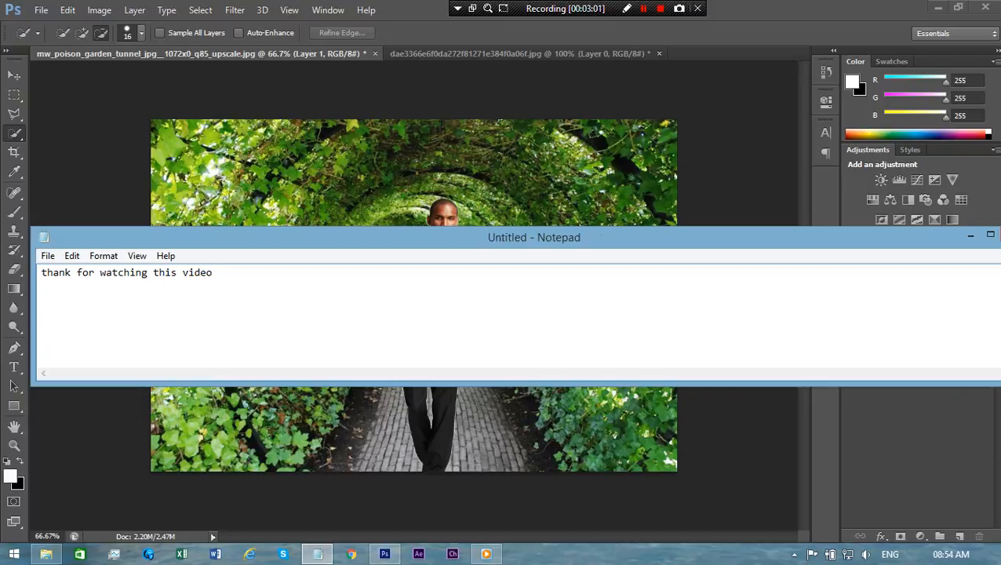
type("if u l")
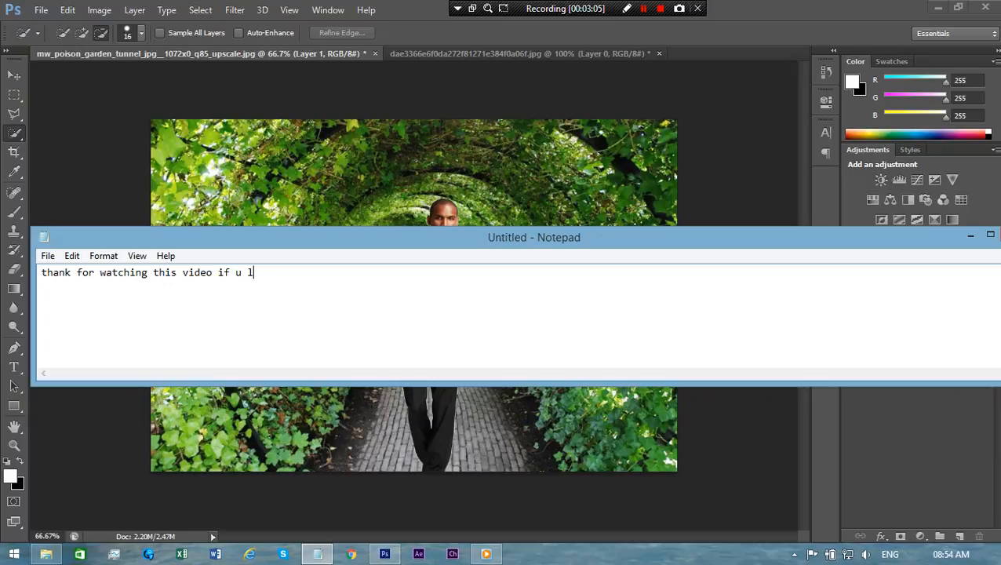
type("ike")
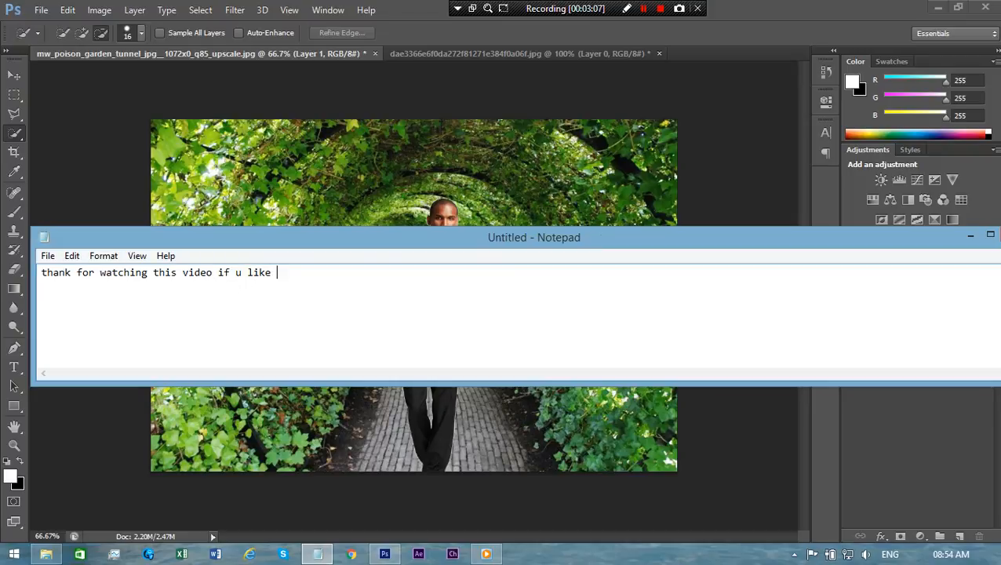
type("th")
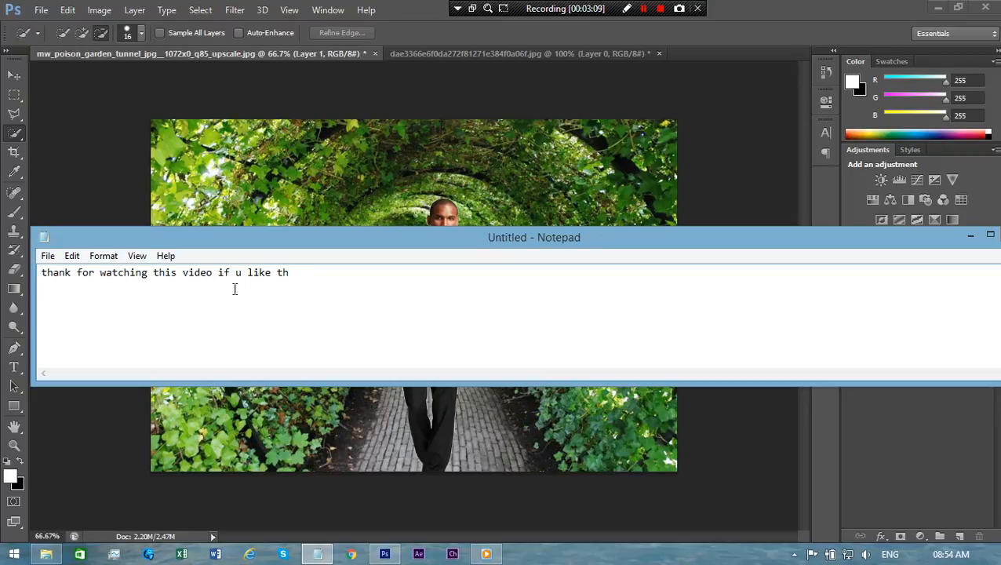
type("is video p")
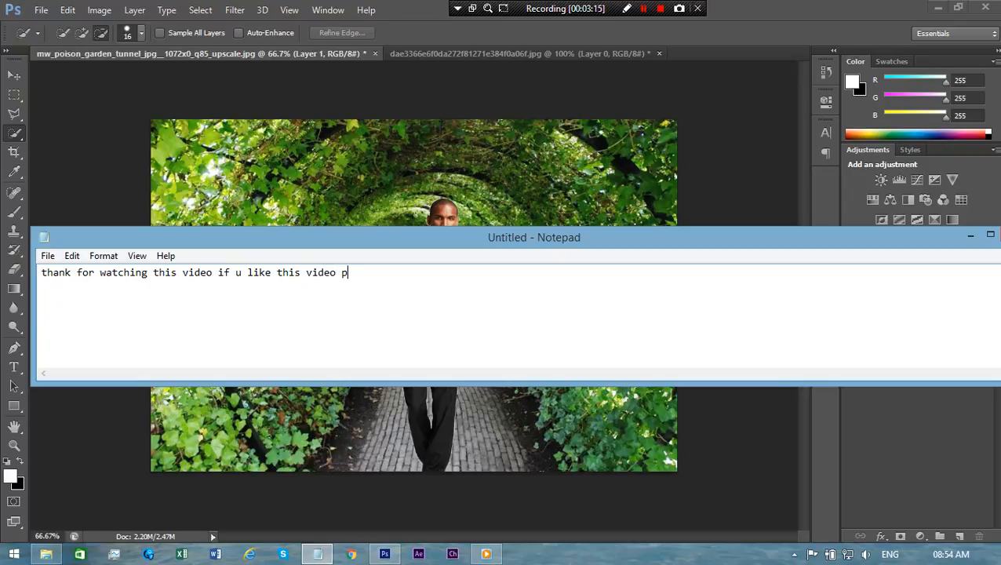
type("ls suscrib")
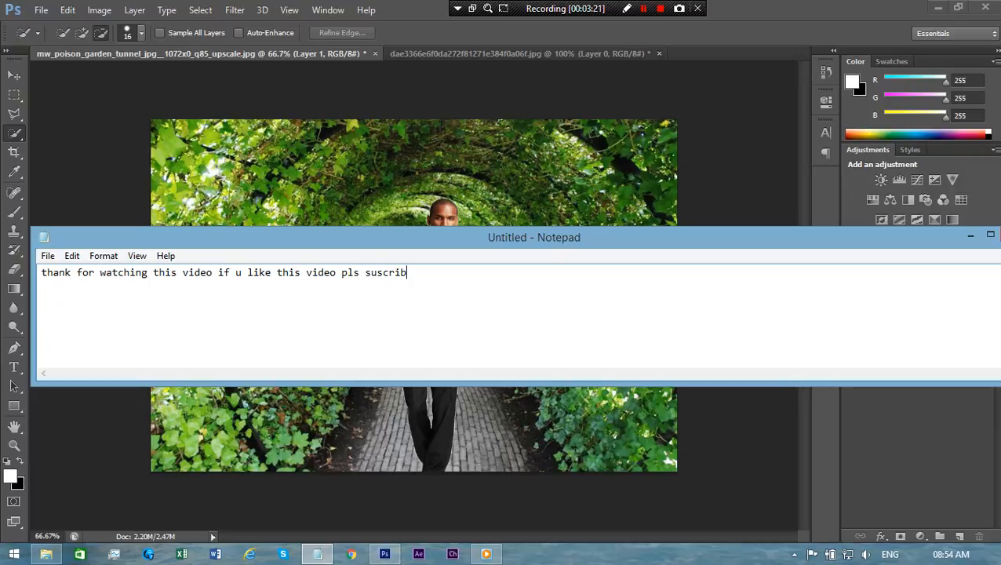
type("e me")
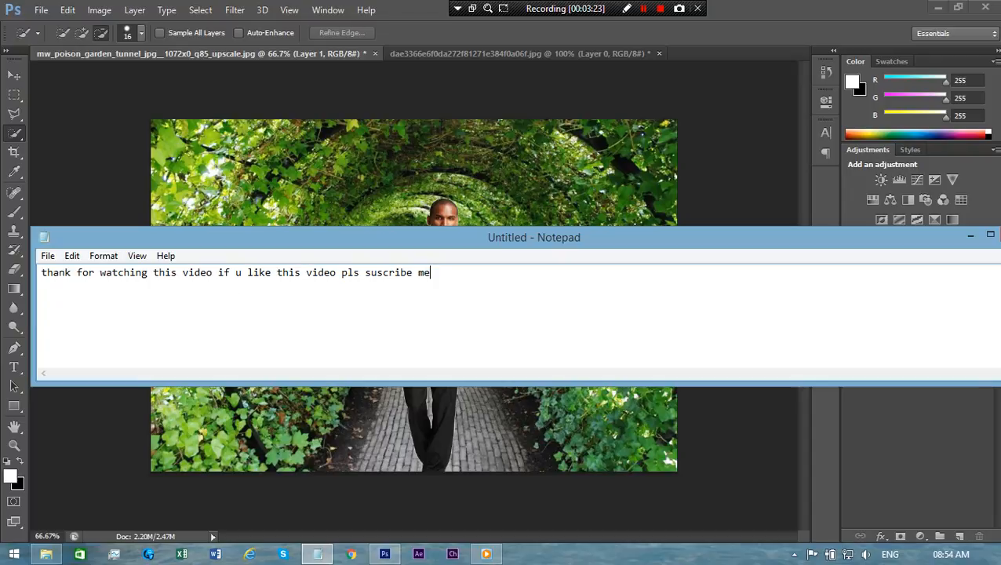
mouse_move(598, 182)
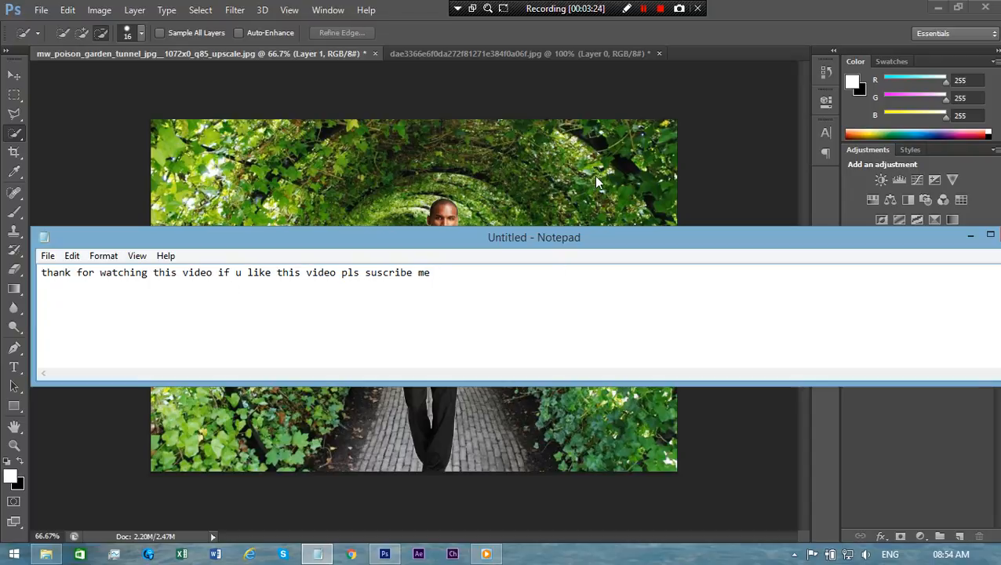
left_click(662, 9)
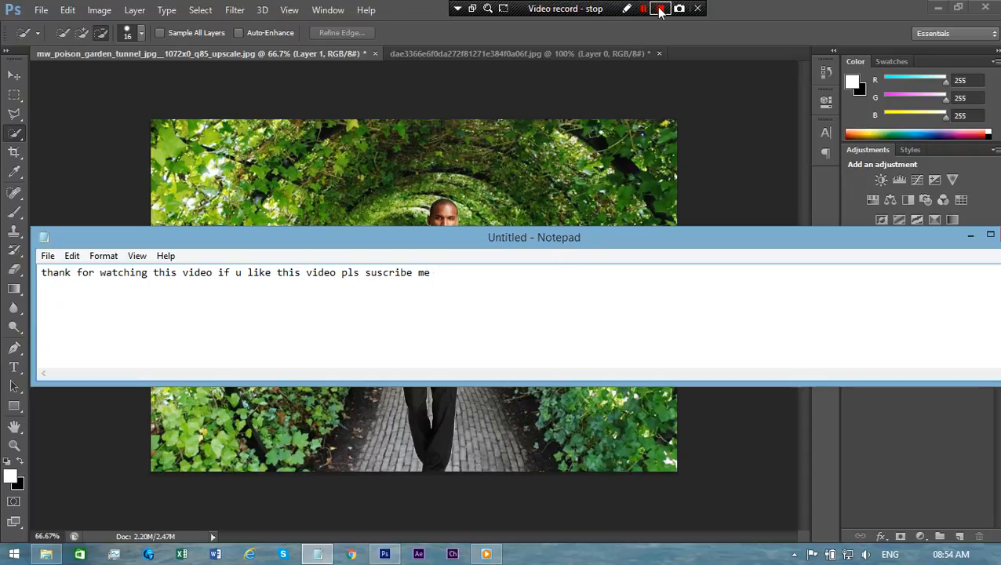